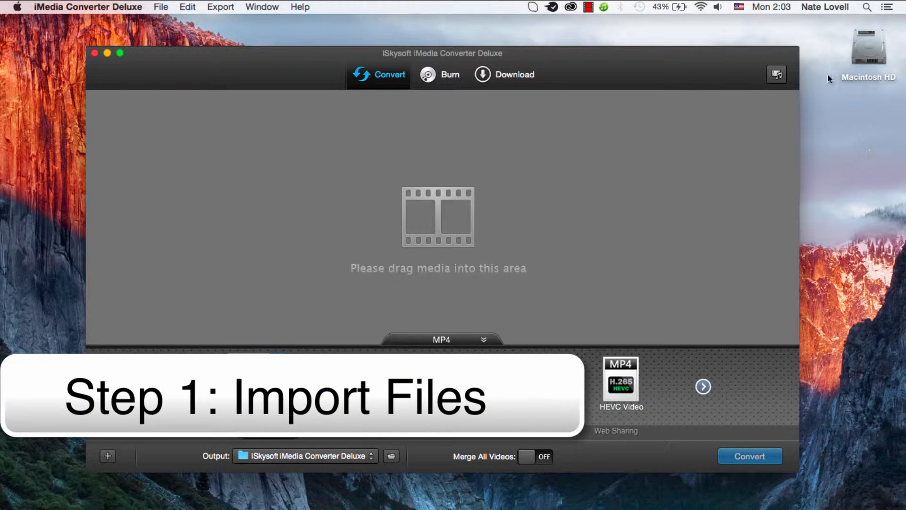
mouse_move(408, 278)
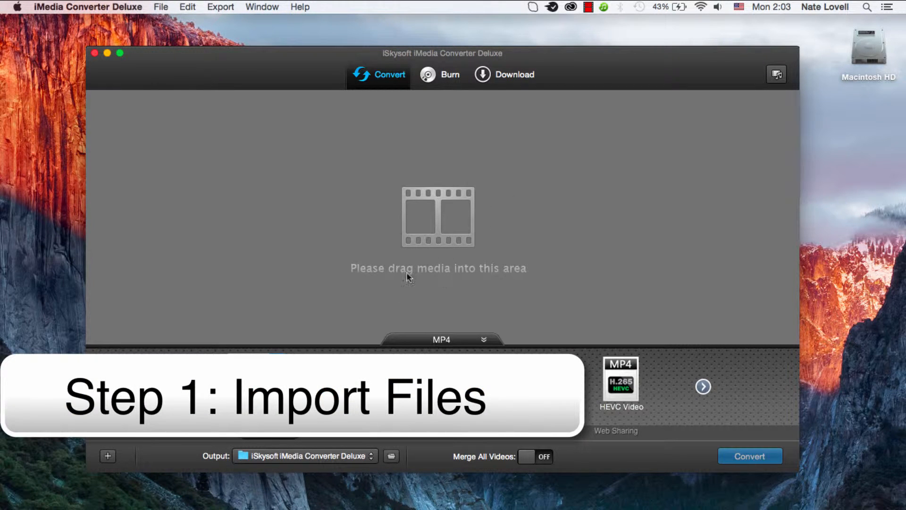
- Bring up the File menu to reach the media-loading options
left_click(160, 7)
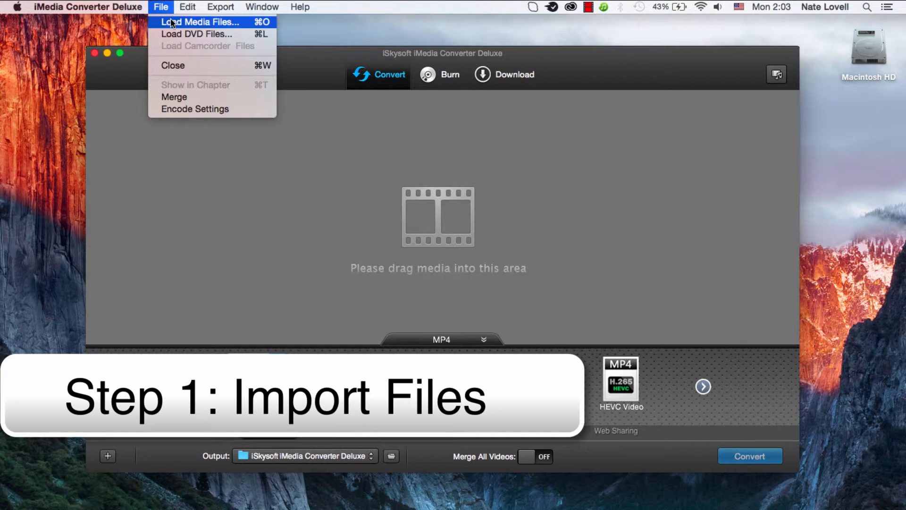
- Load the 00016.MTS clip from the Converter File Types folder into the conversion list
left_click(199, 22)
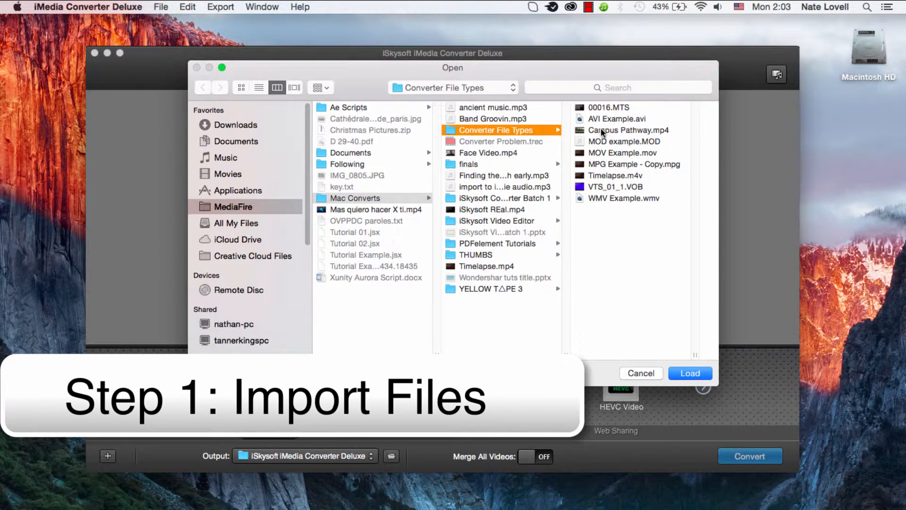
mouse_move(622, 113)
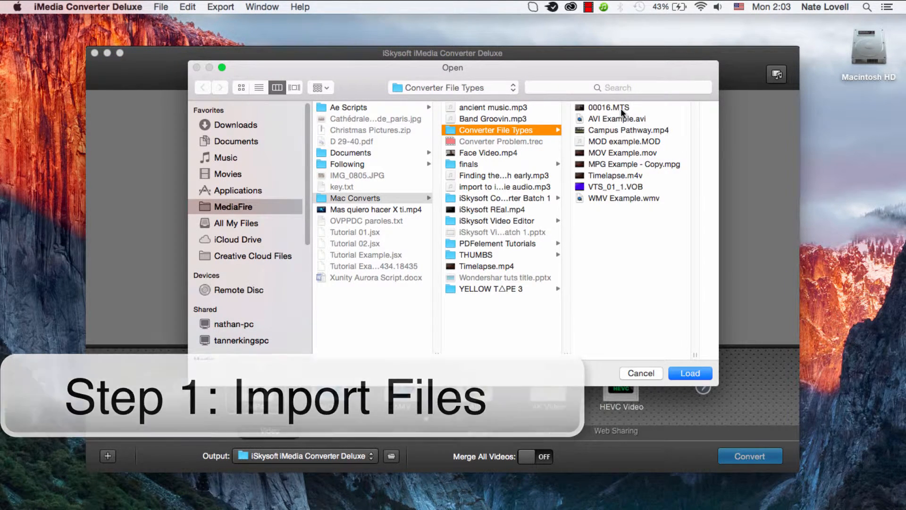
left_click(689, 373)
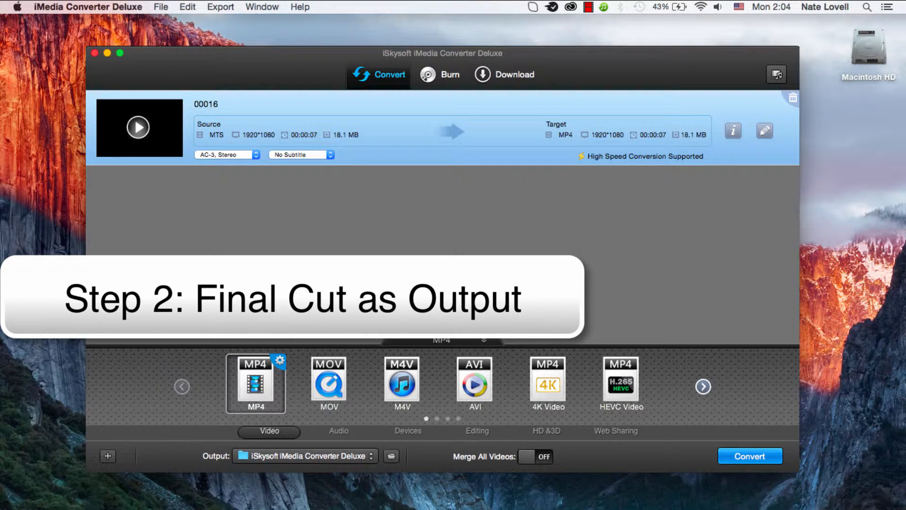
- Convert 00016 to Final Cut Pro X MOV and reveal 00016.mov in the output folder
left_click(476, 431)
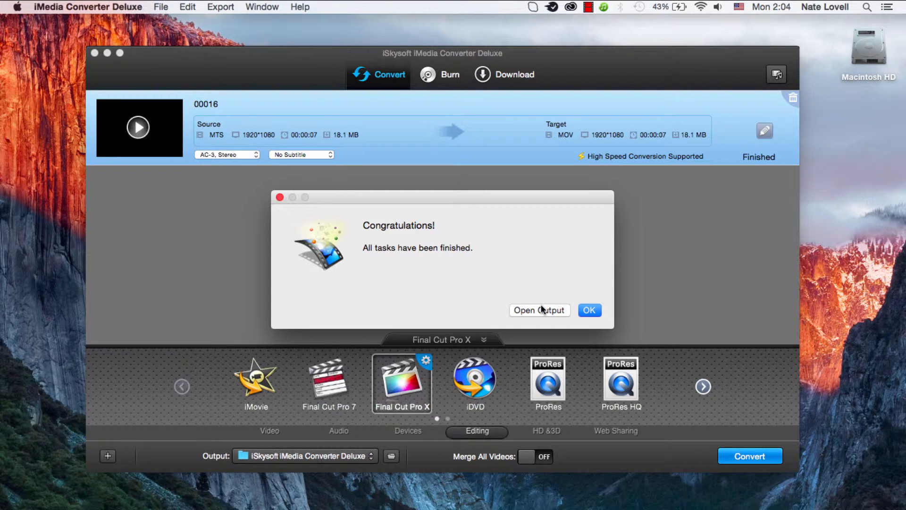
left_click(539, 310)
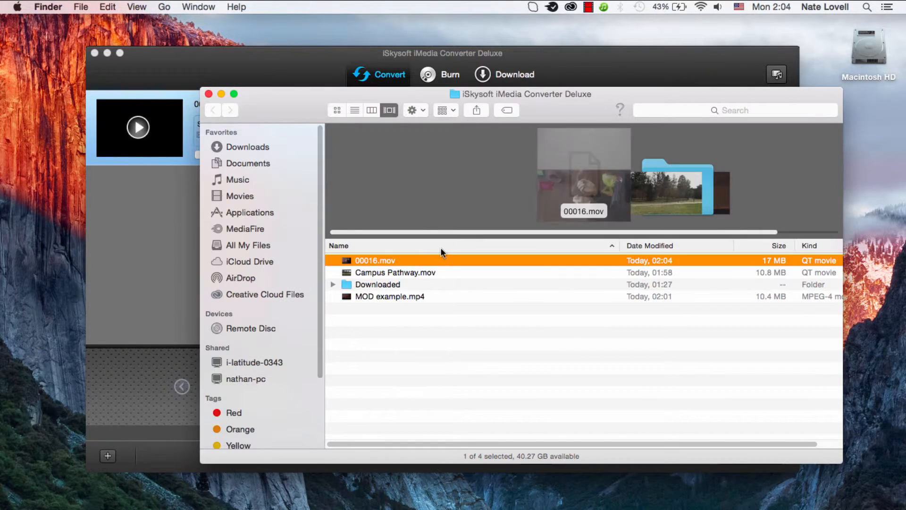